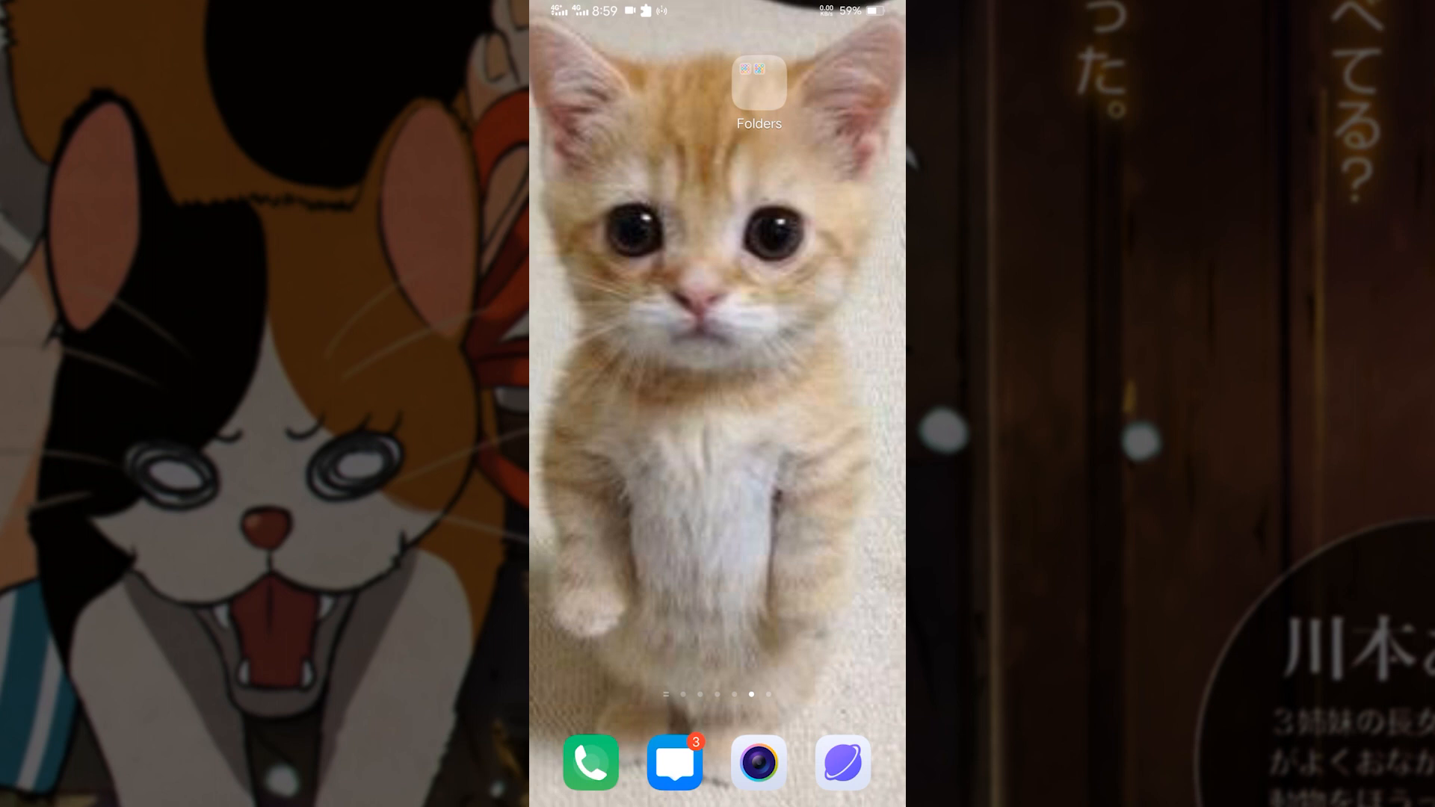
Swipe to the main home page showing the clock widget and Settings icon.
click(758, 82)
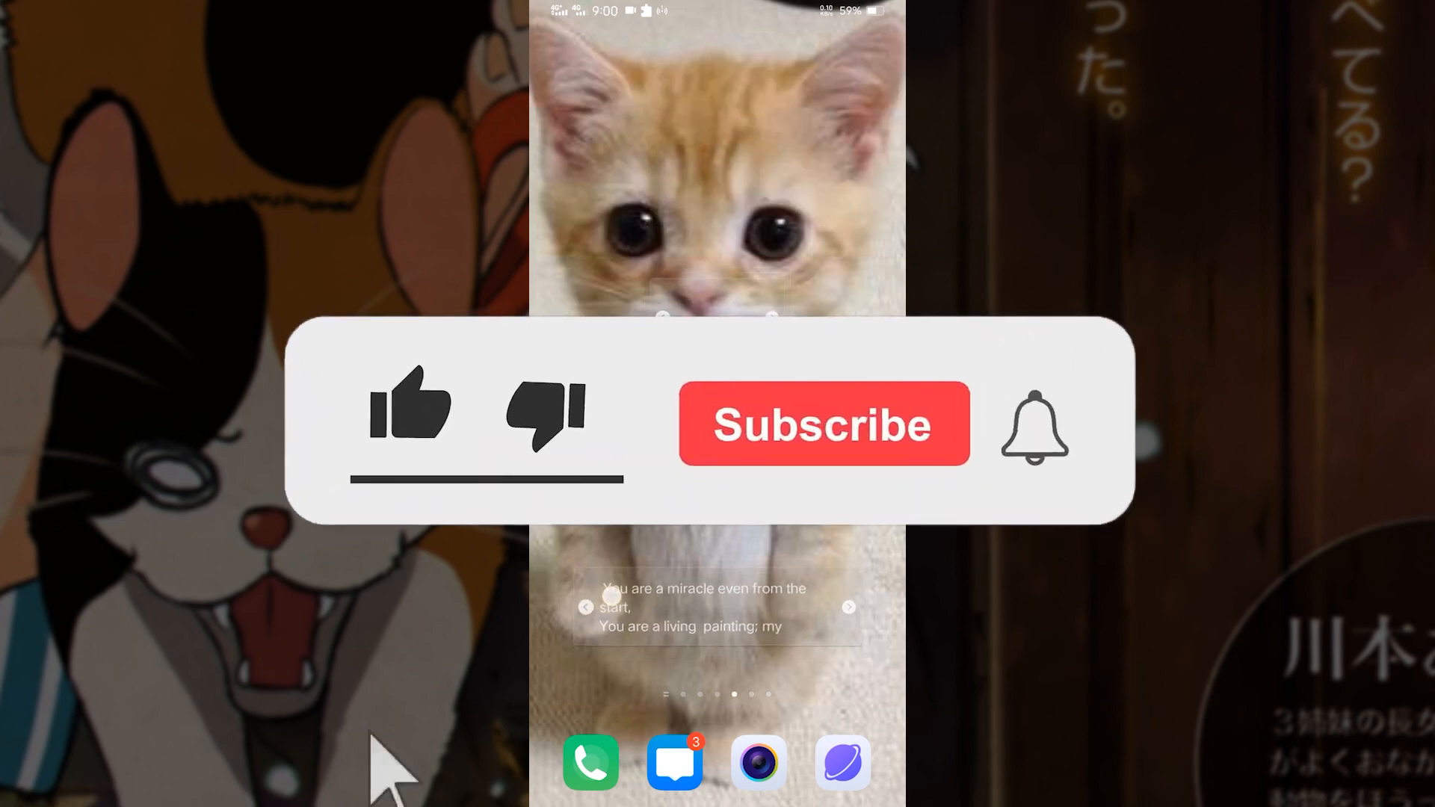
click(410, 423)
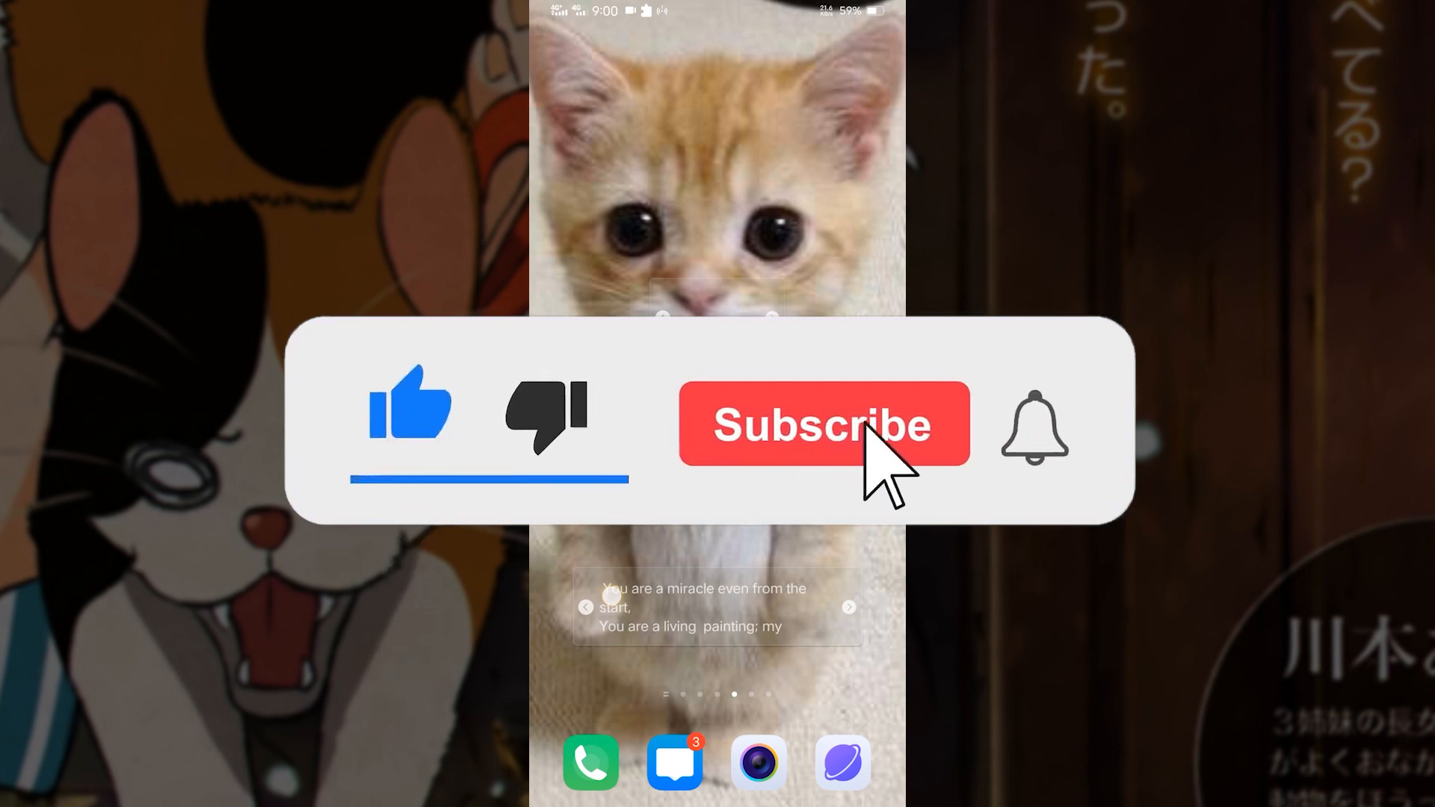
click(822, 423)
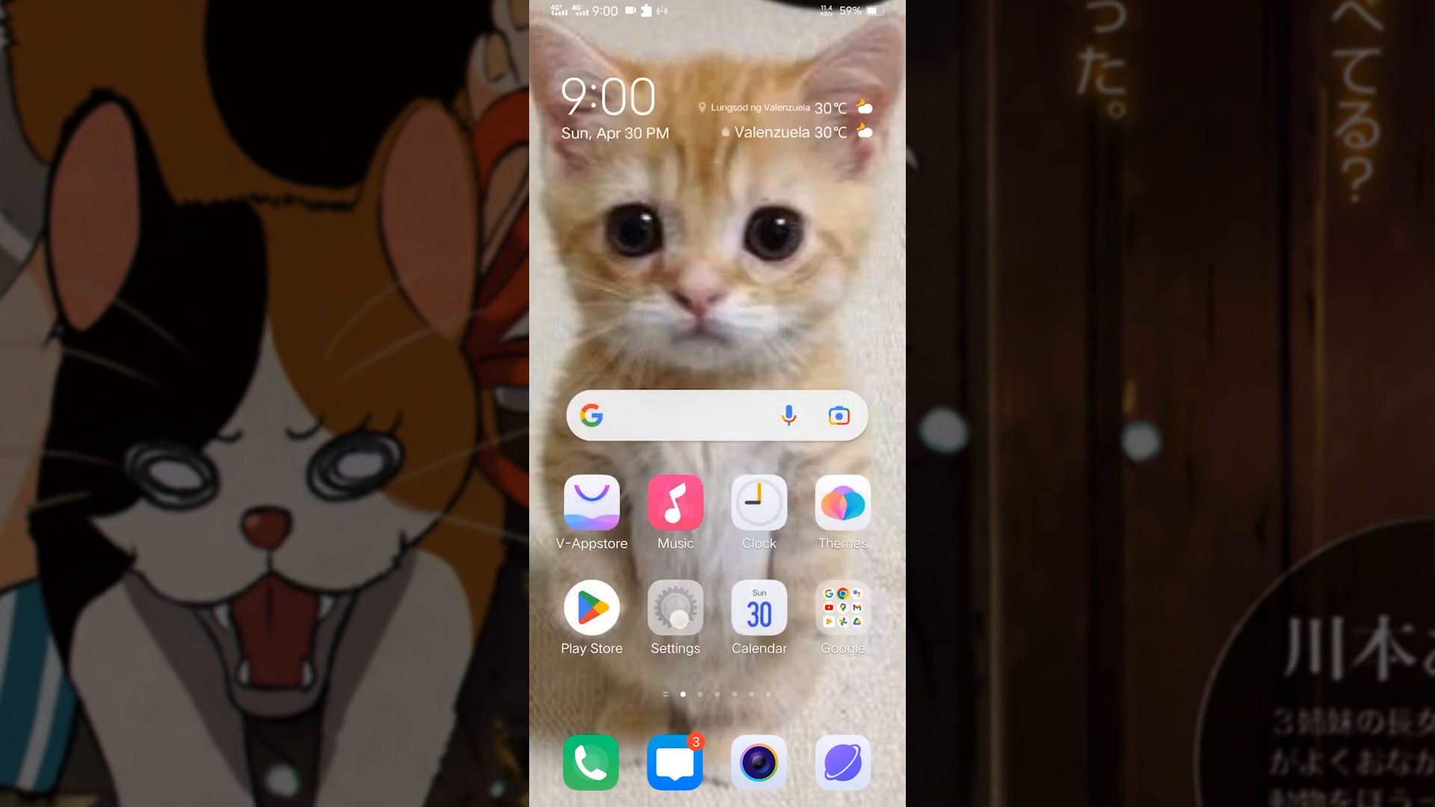
Go through Settings > System management to About phone, where developer mode shows as already unlocked.
click(674, 611)
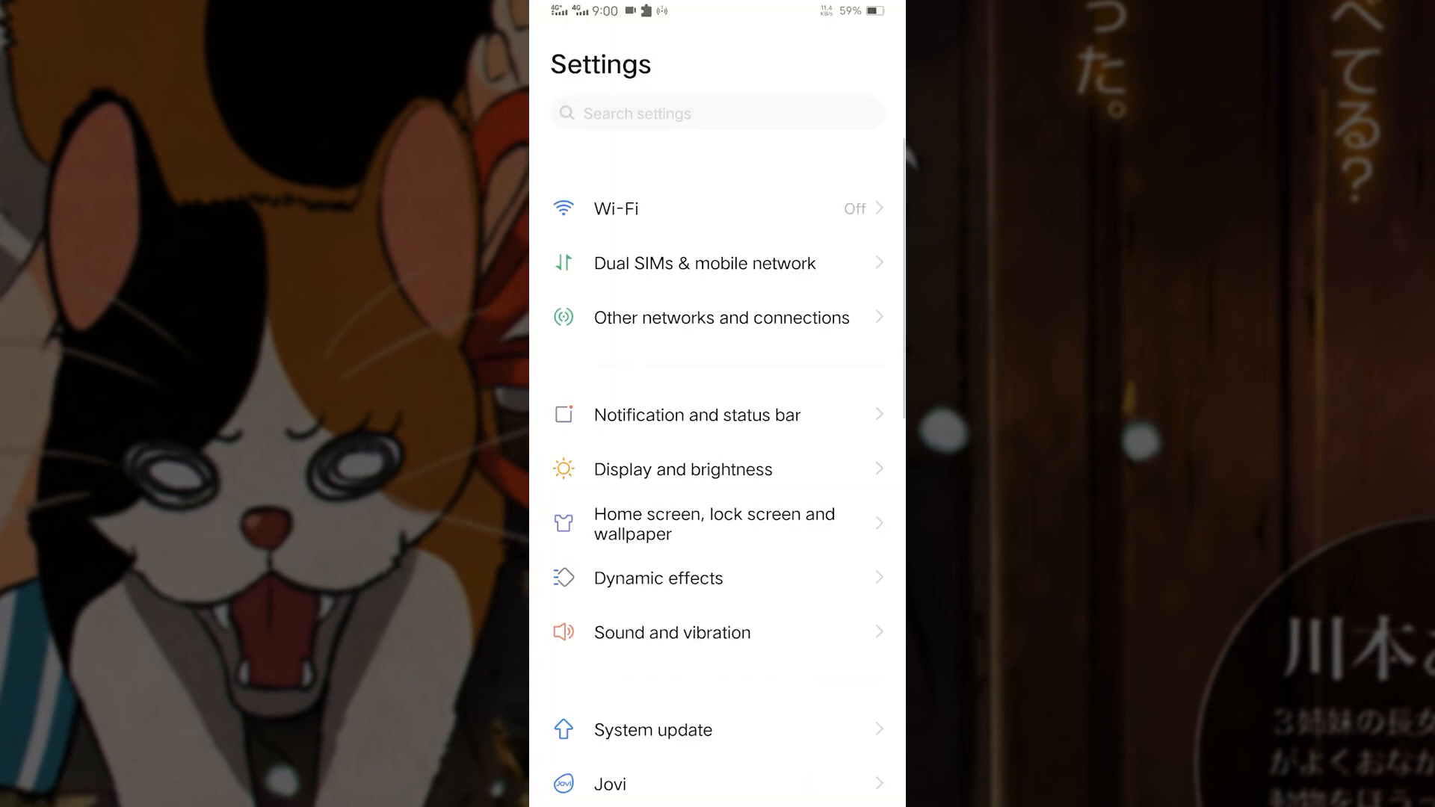
scroll(down, 3)
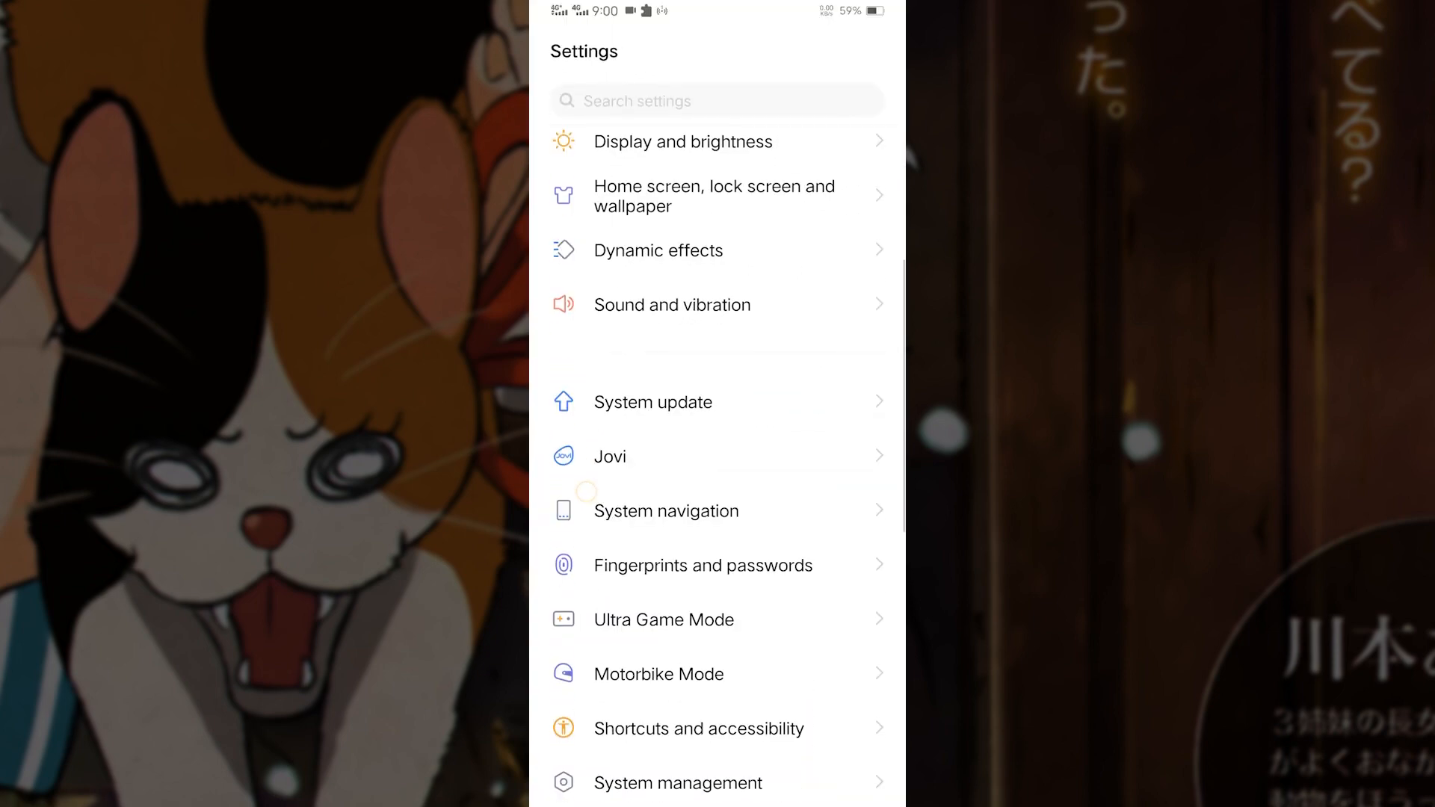
click(677, 781)
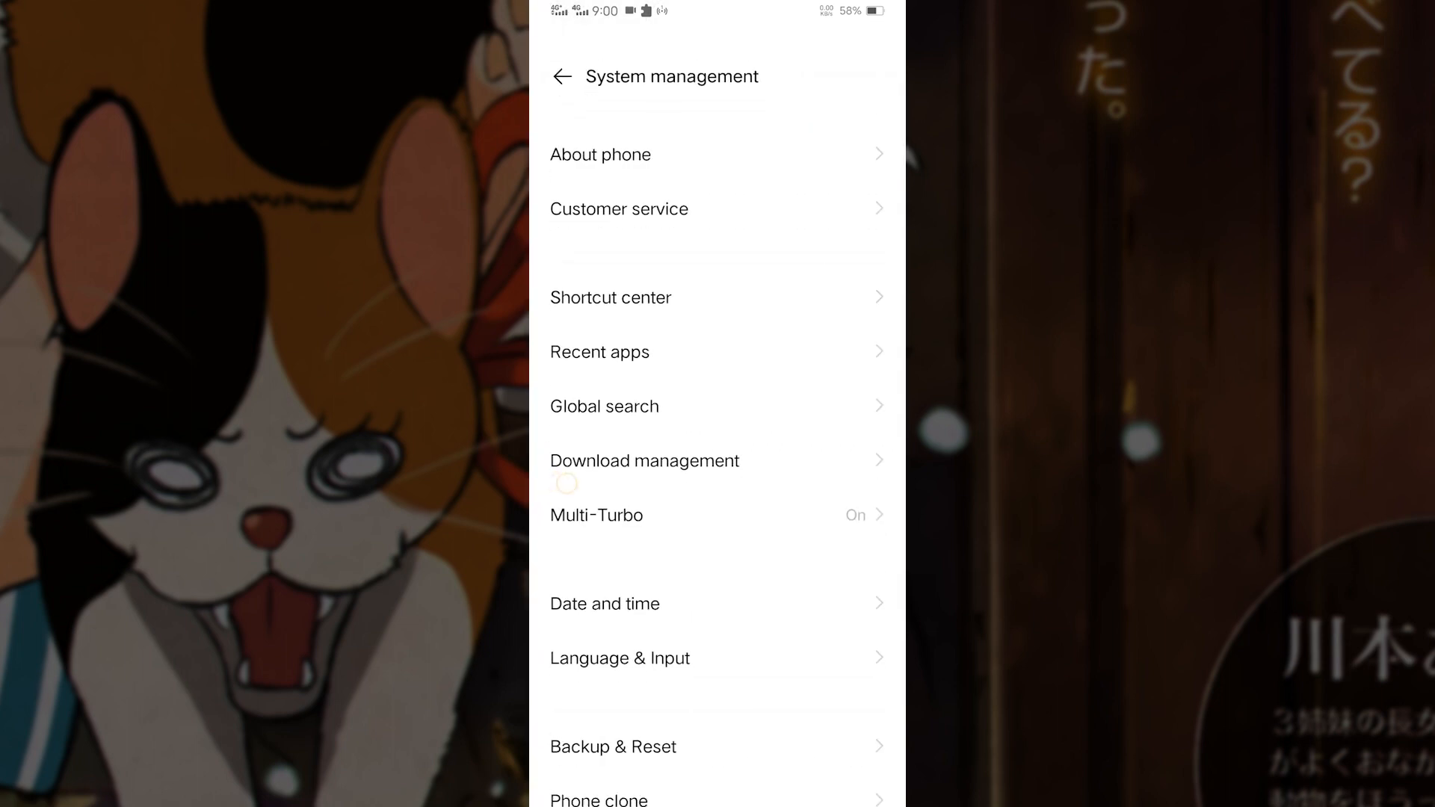
click(601, 154)
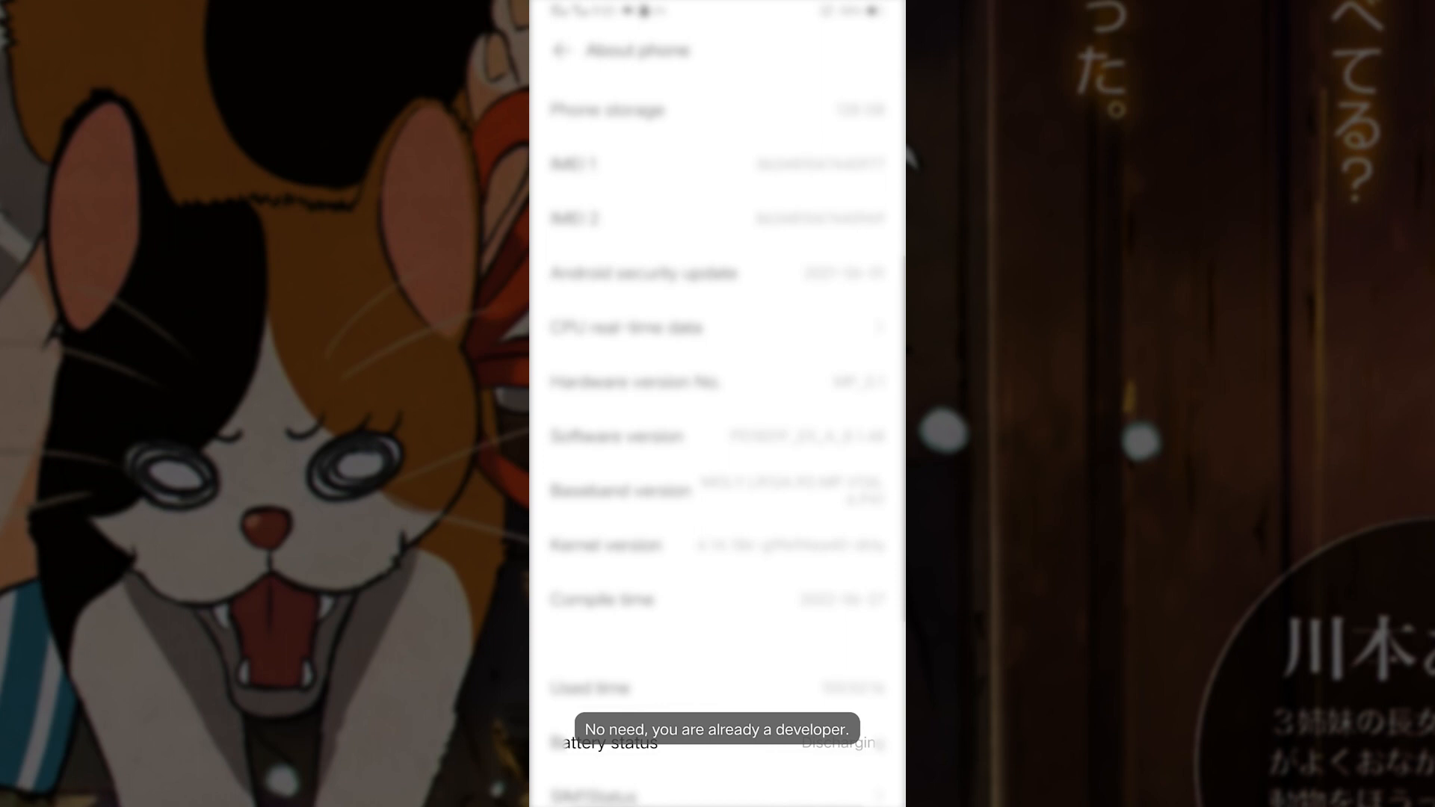
Switch Developer options on, accept the warning, and reach the Memory entry showing 3.7 GB average use.
click(562, 51)
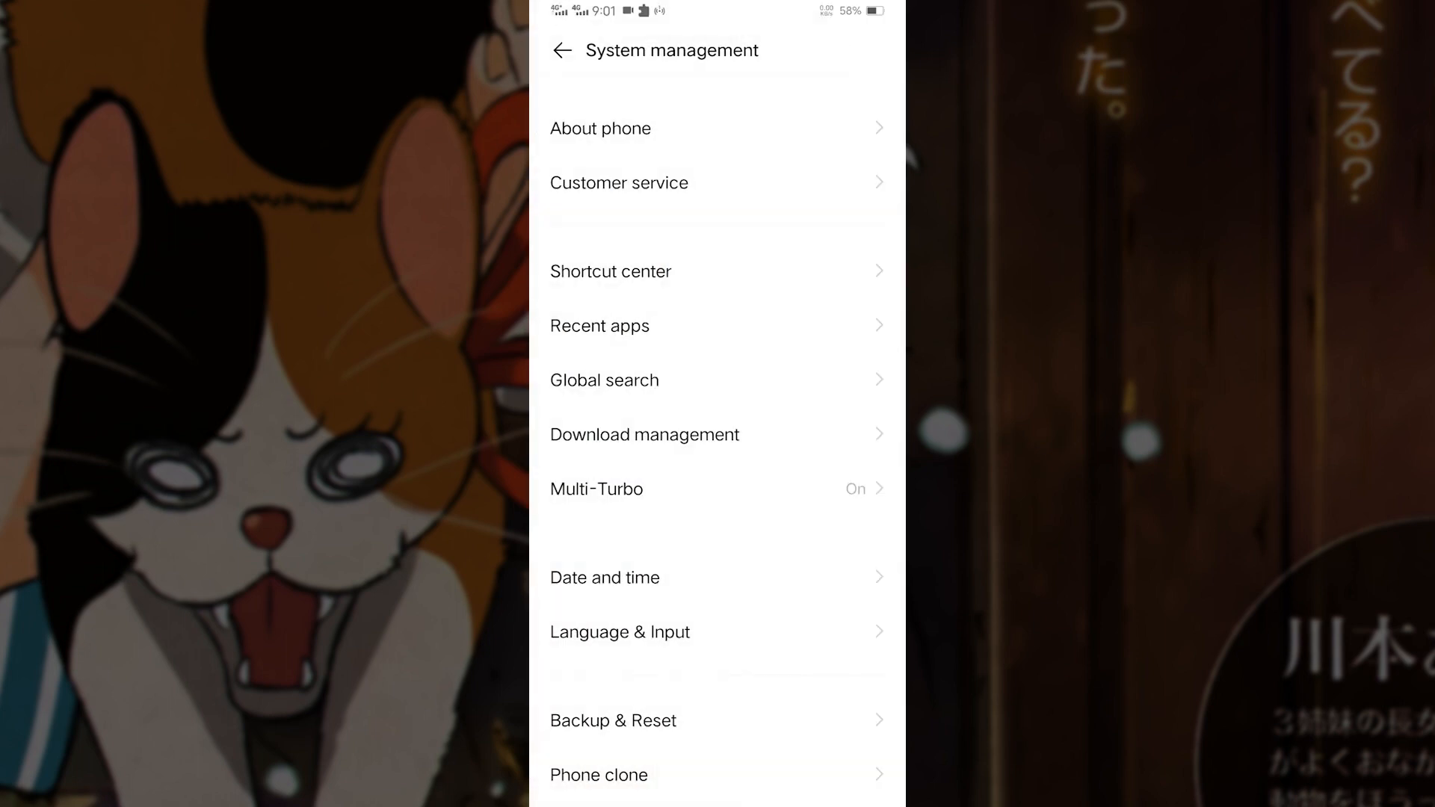
scroll(down, 3)
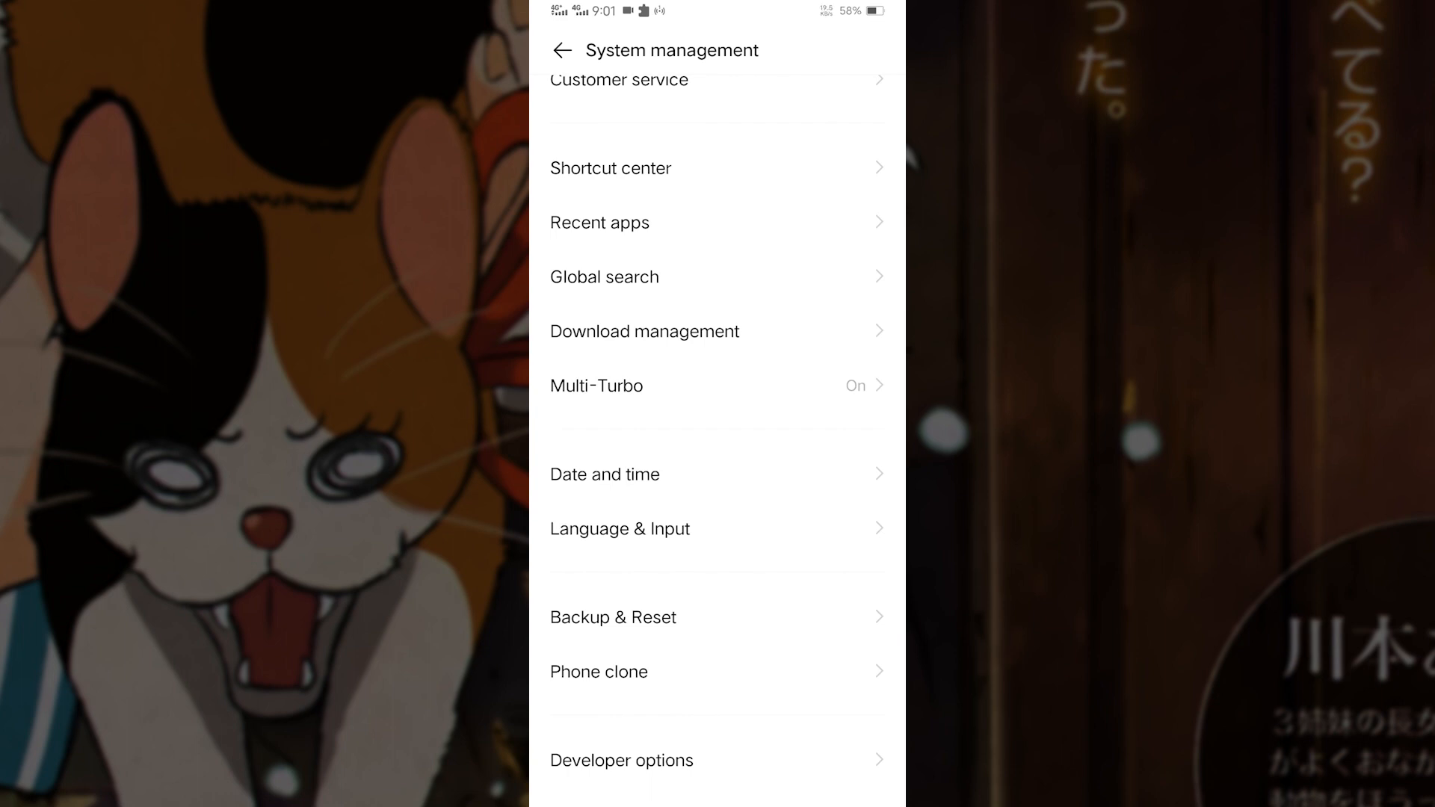
click(622, 759)
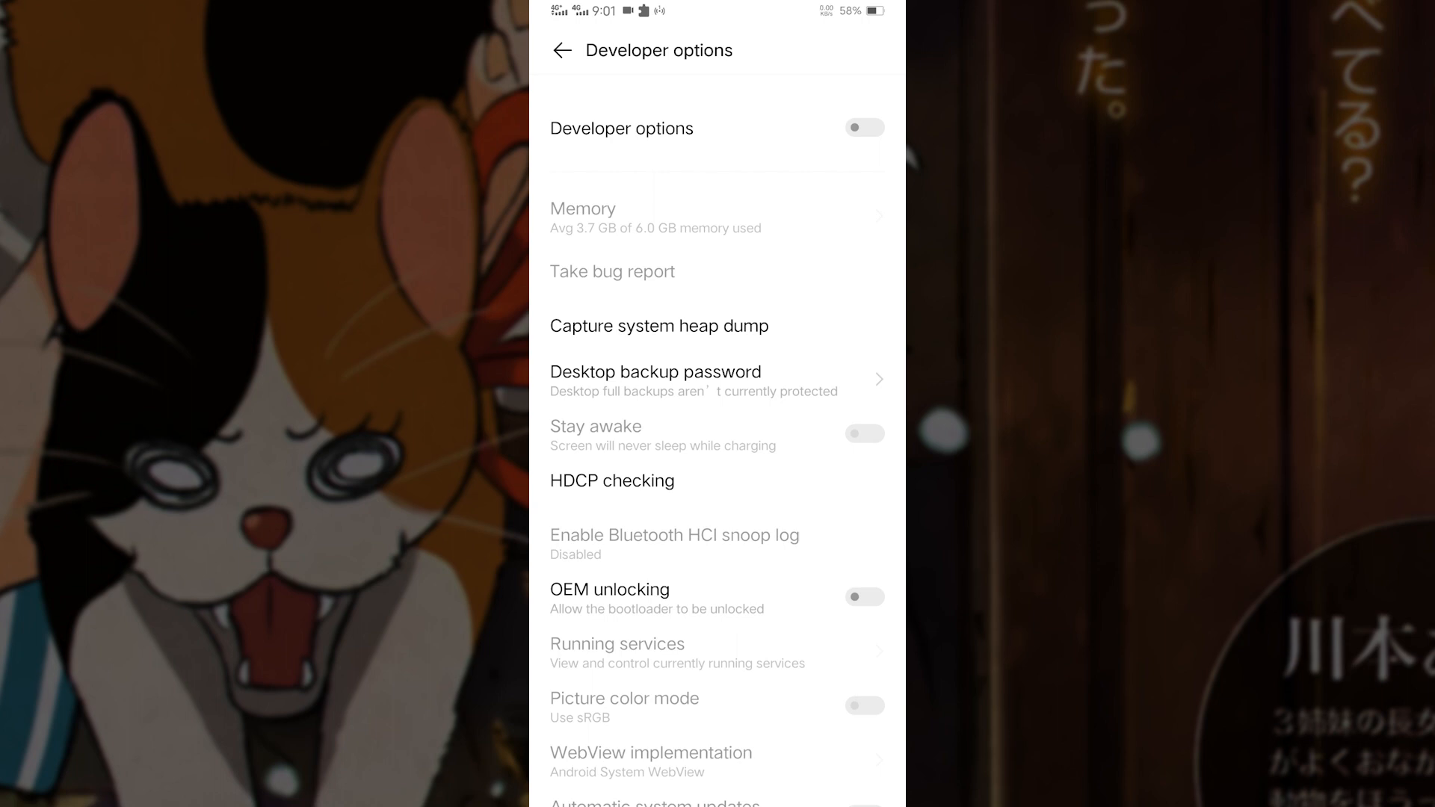
click(863, 127)
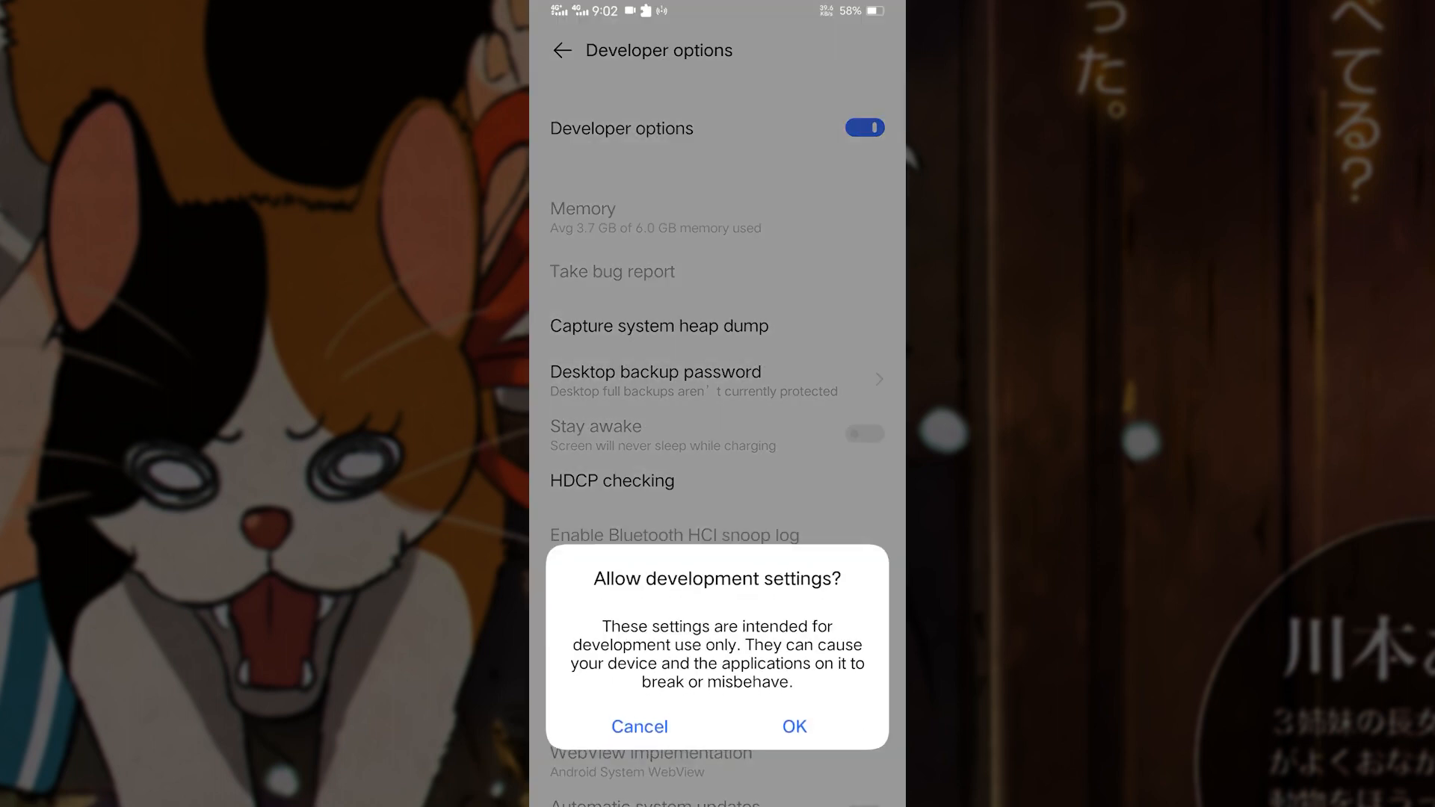
click(792, 726)
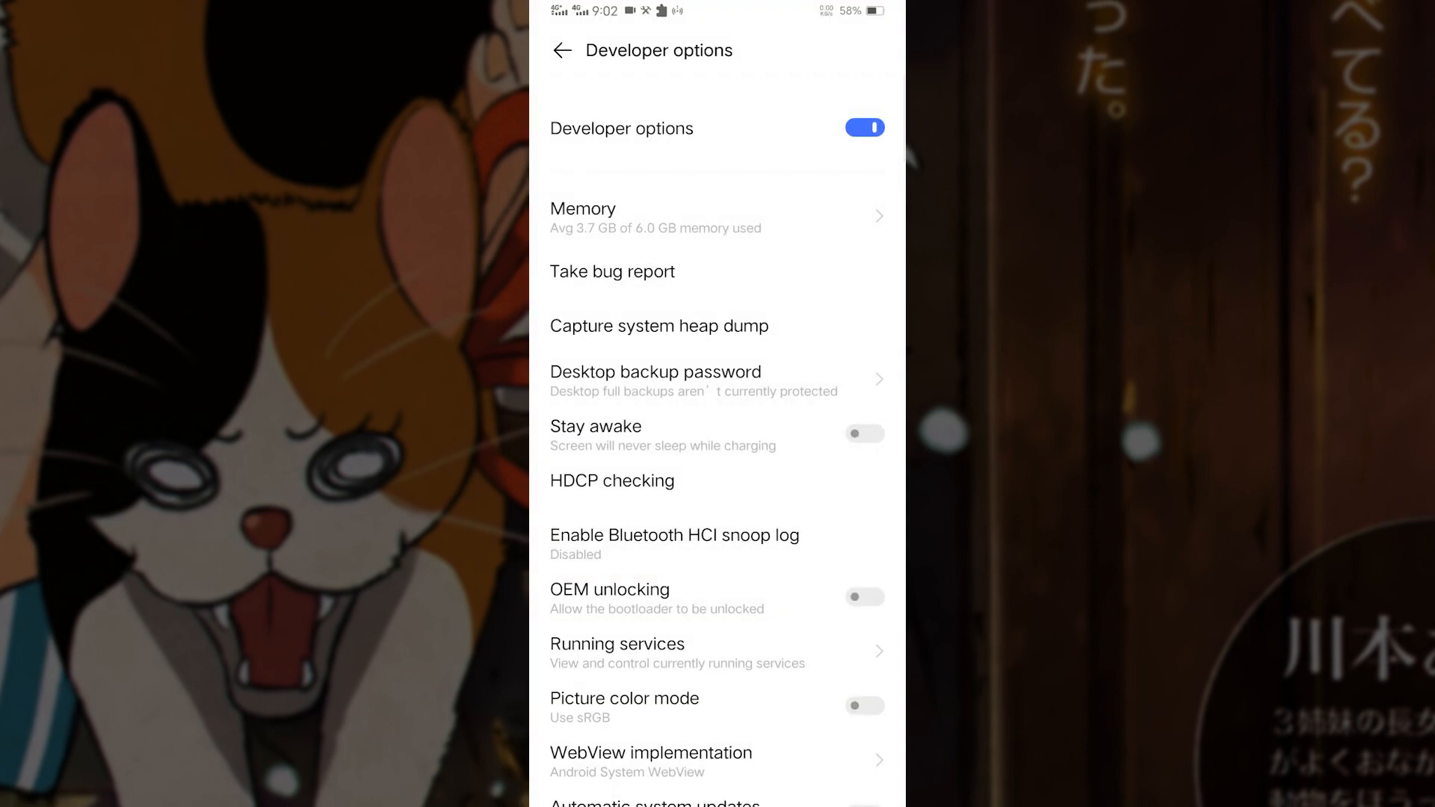
scroll(down, 3)
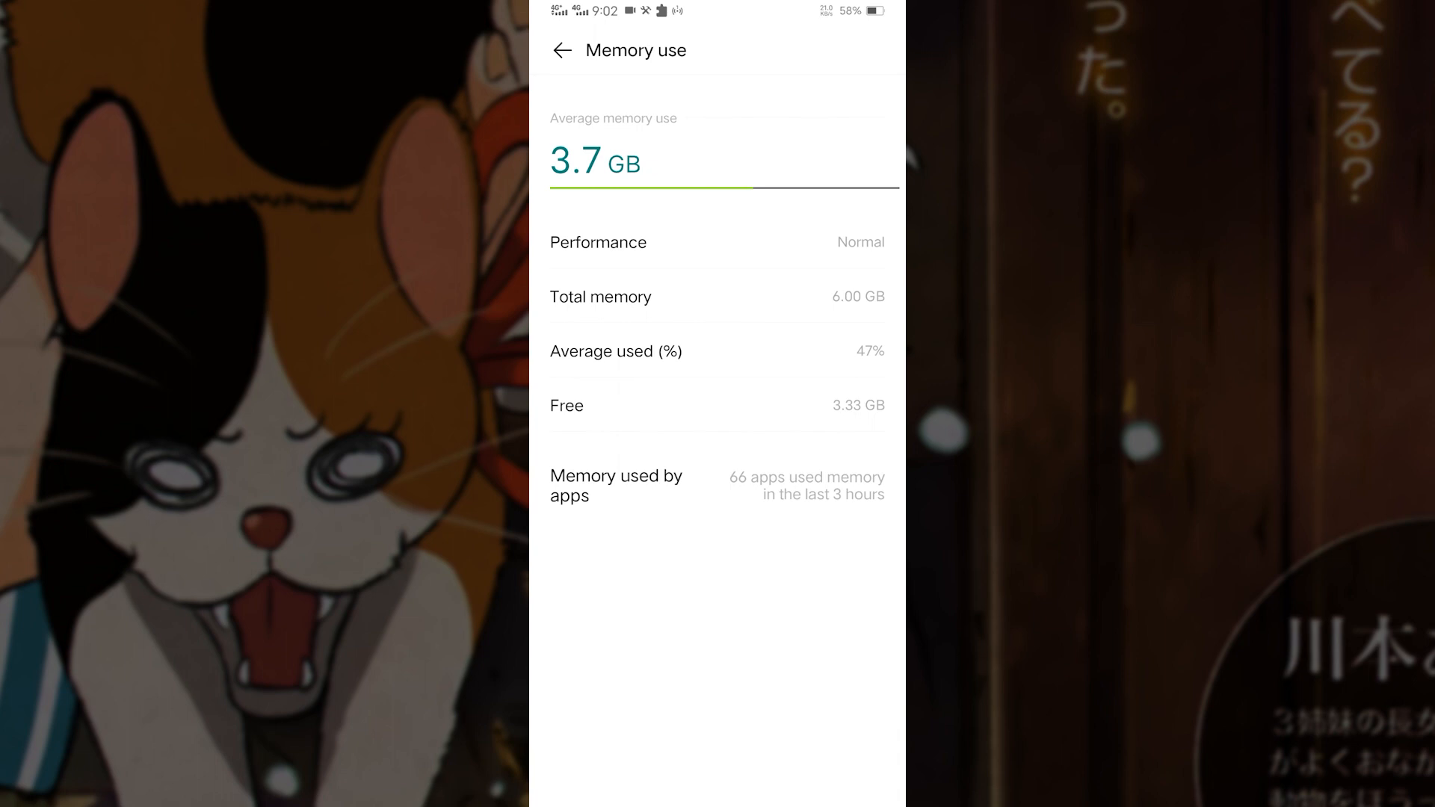
View memory used by each app, then go back to the Developer options debugging section.
click(615, 486)
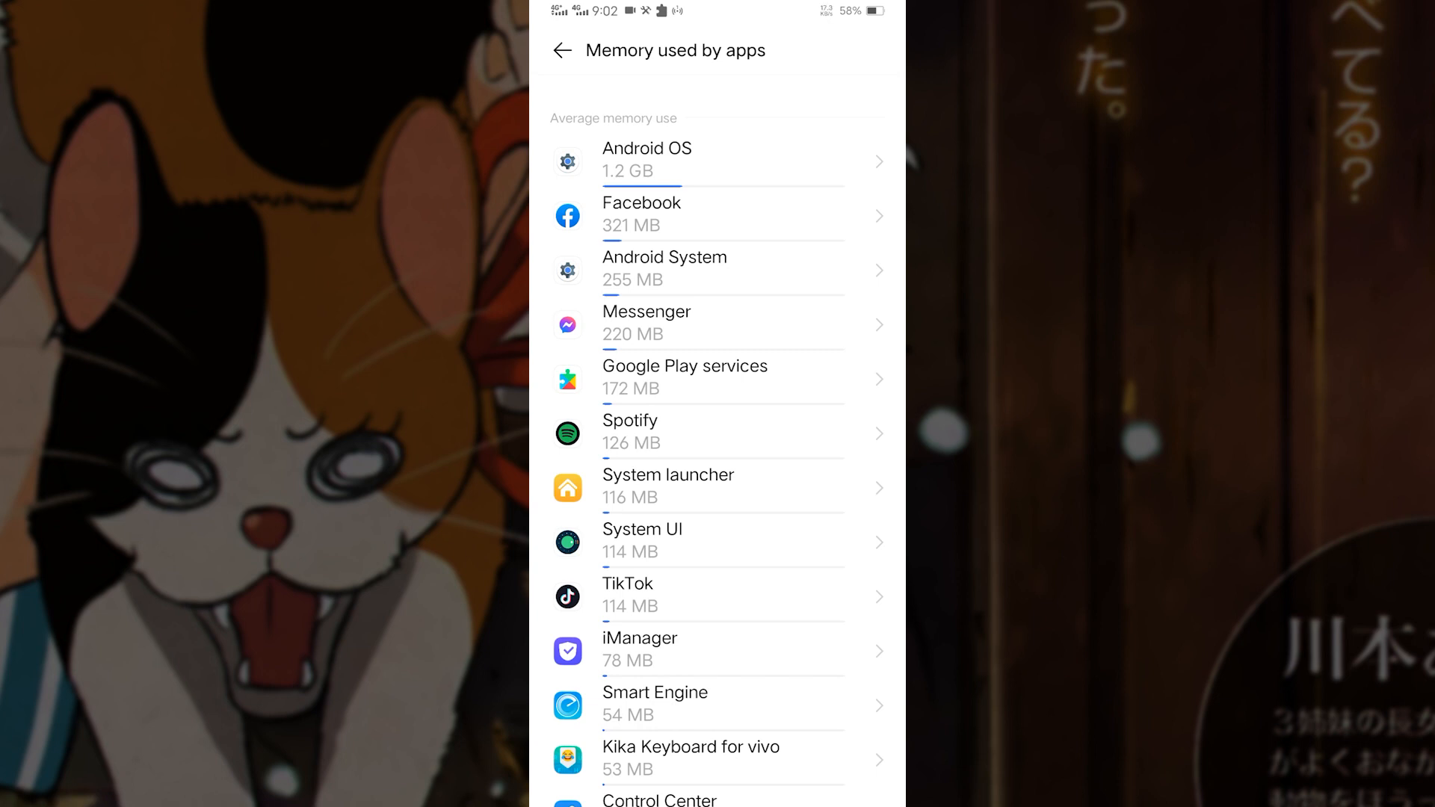
click(560, 50)
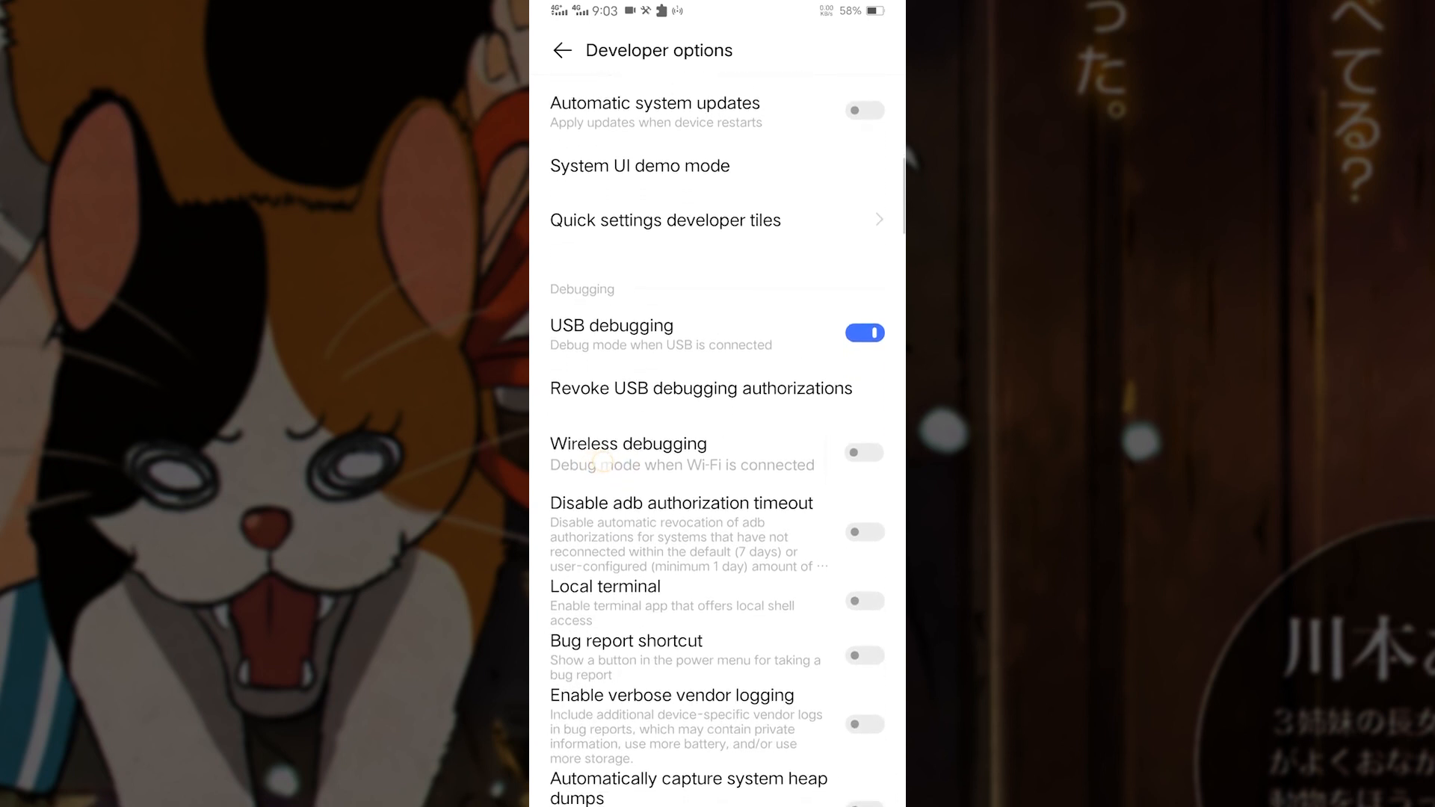
Enable Don't keep activities, set Background process limit to No background processes, and reach the drawing section.
scroll(down, 3)
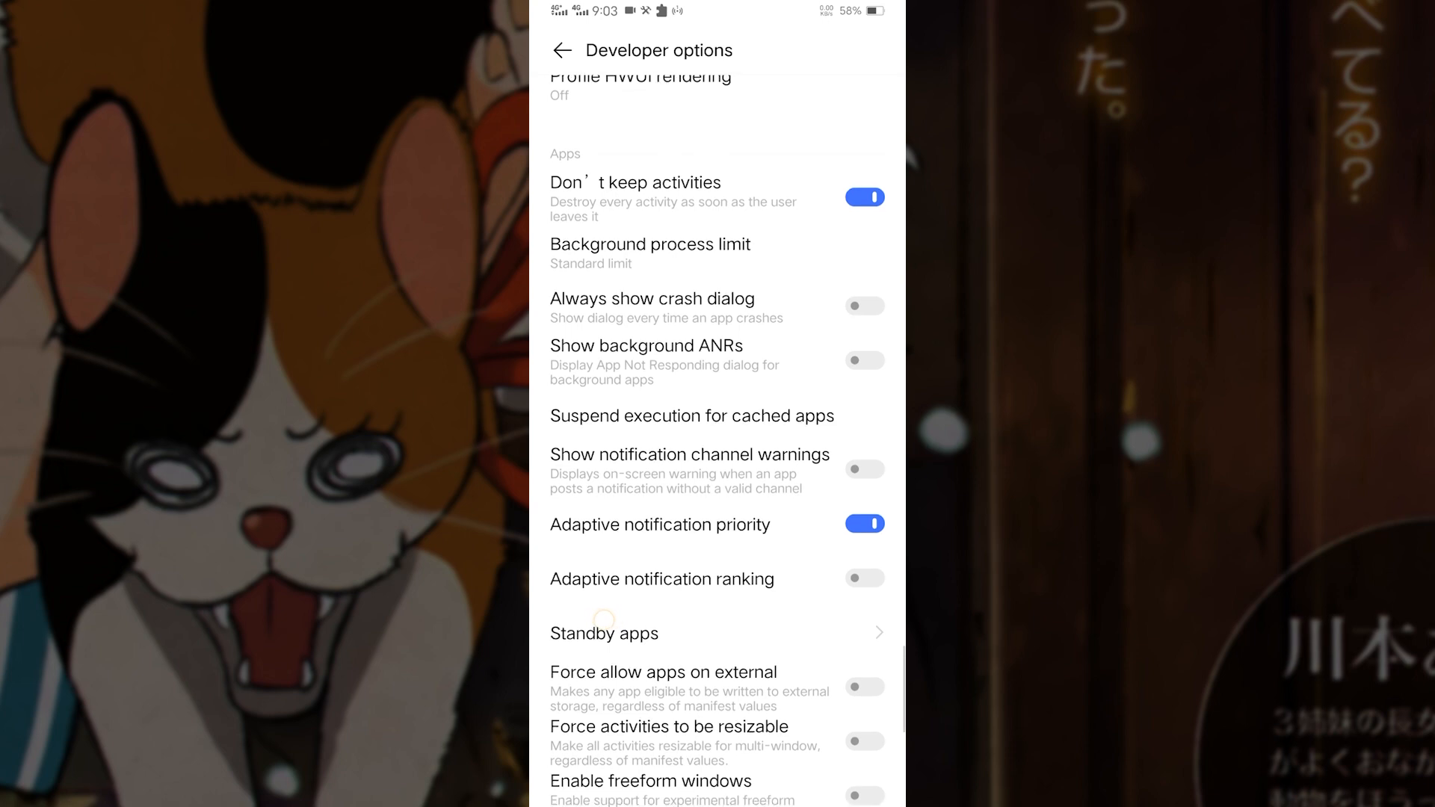
click(650, 254)
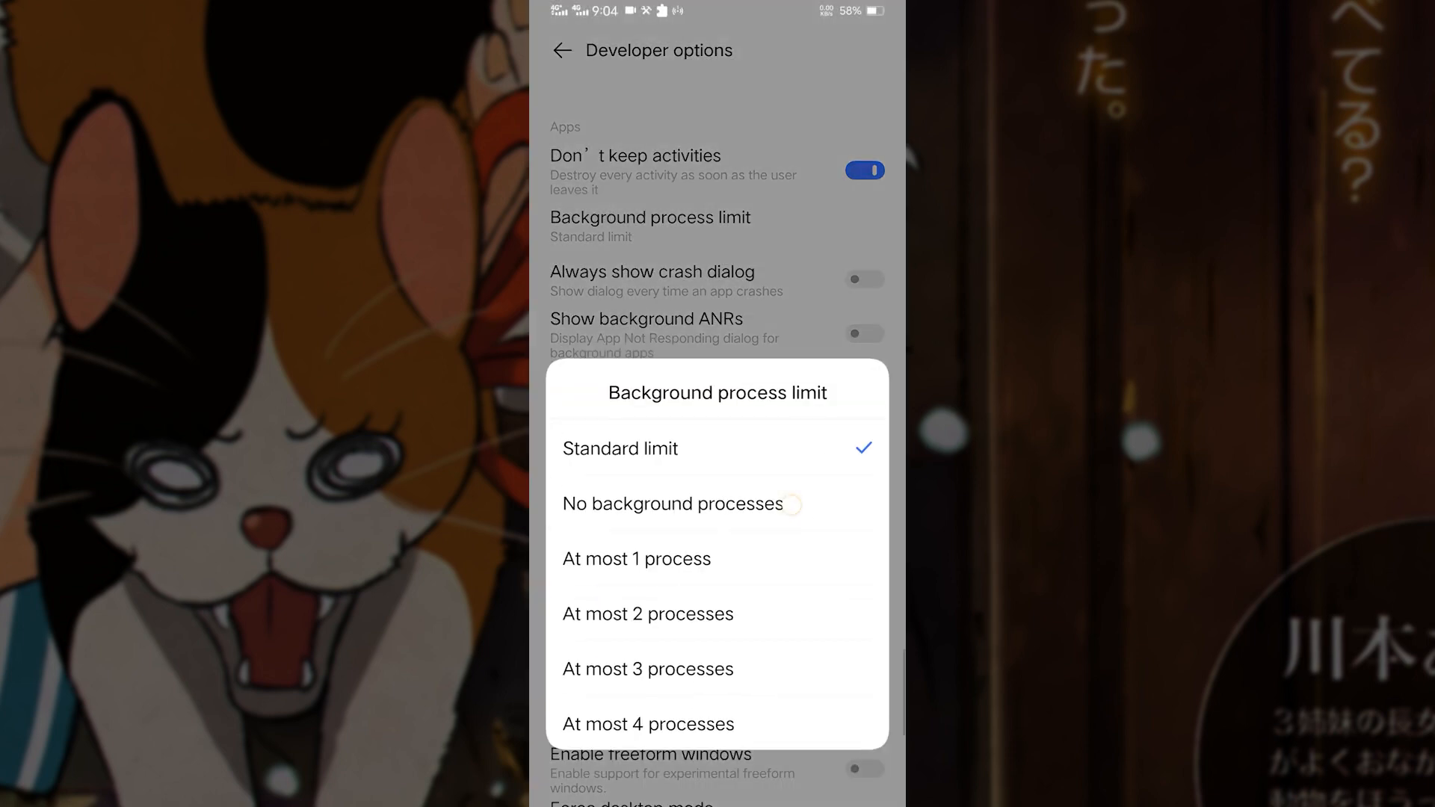
click(676, 504)
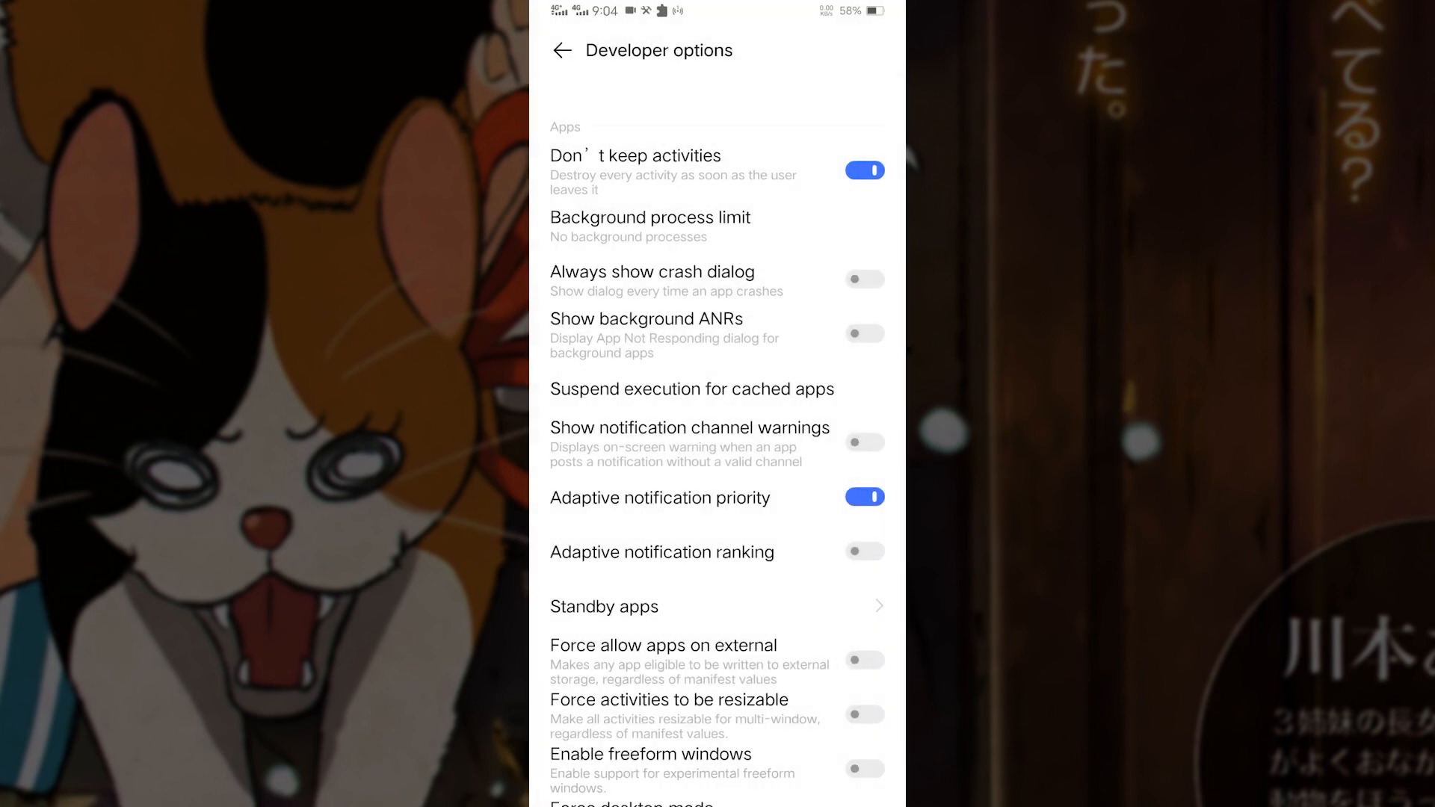
scroll(down, 3)
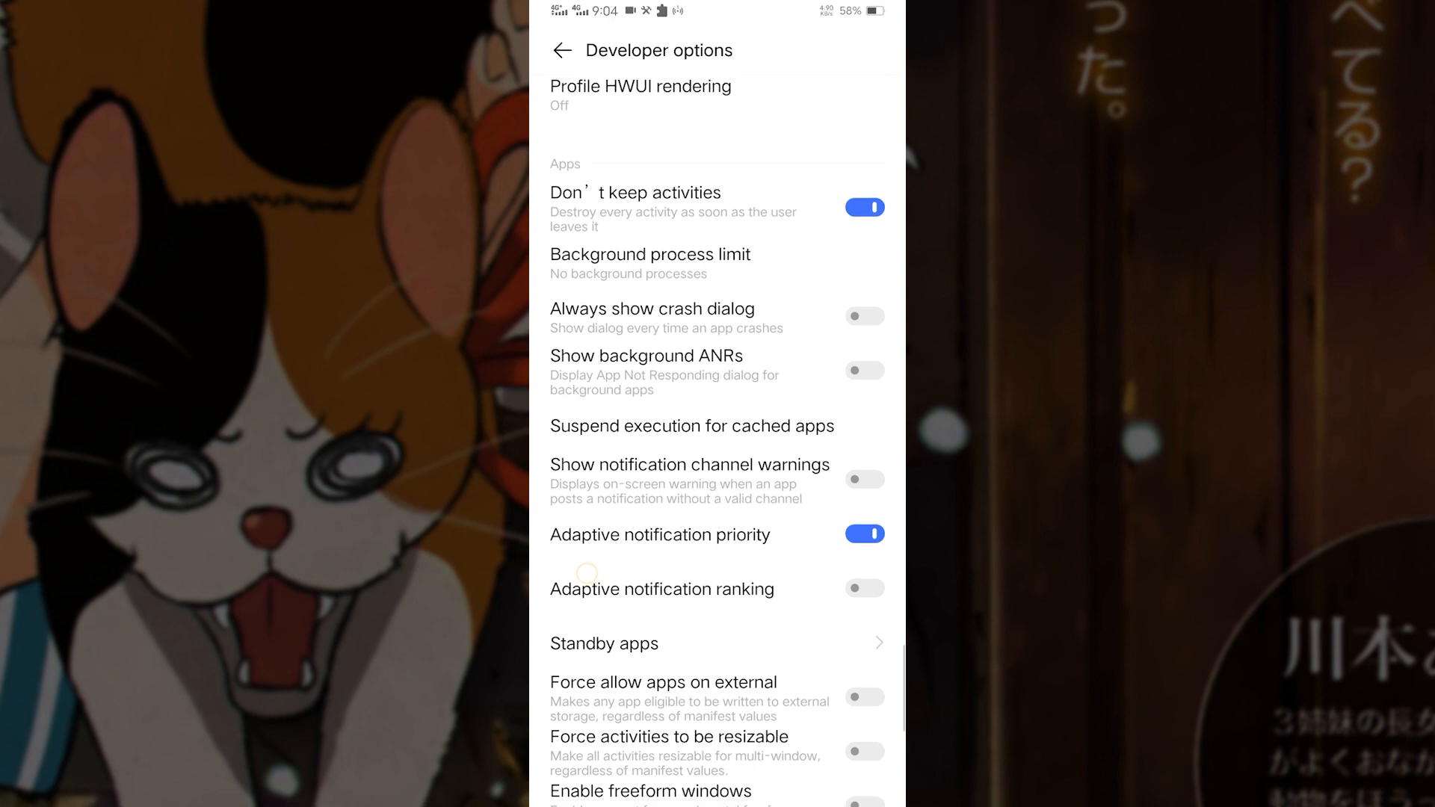
scroll(down, 3)
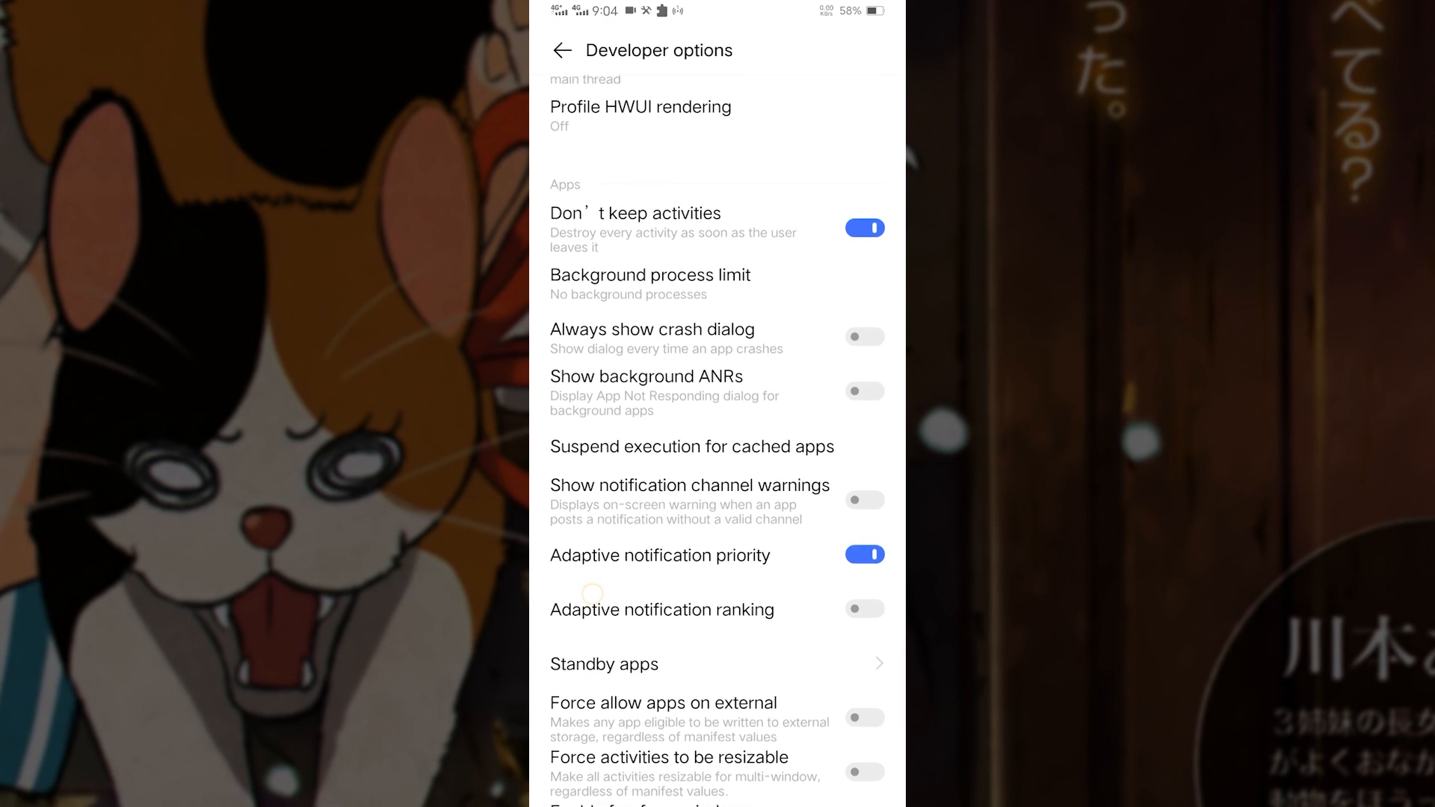
scroll(down, 3)
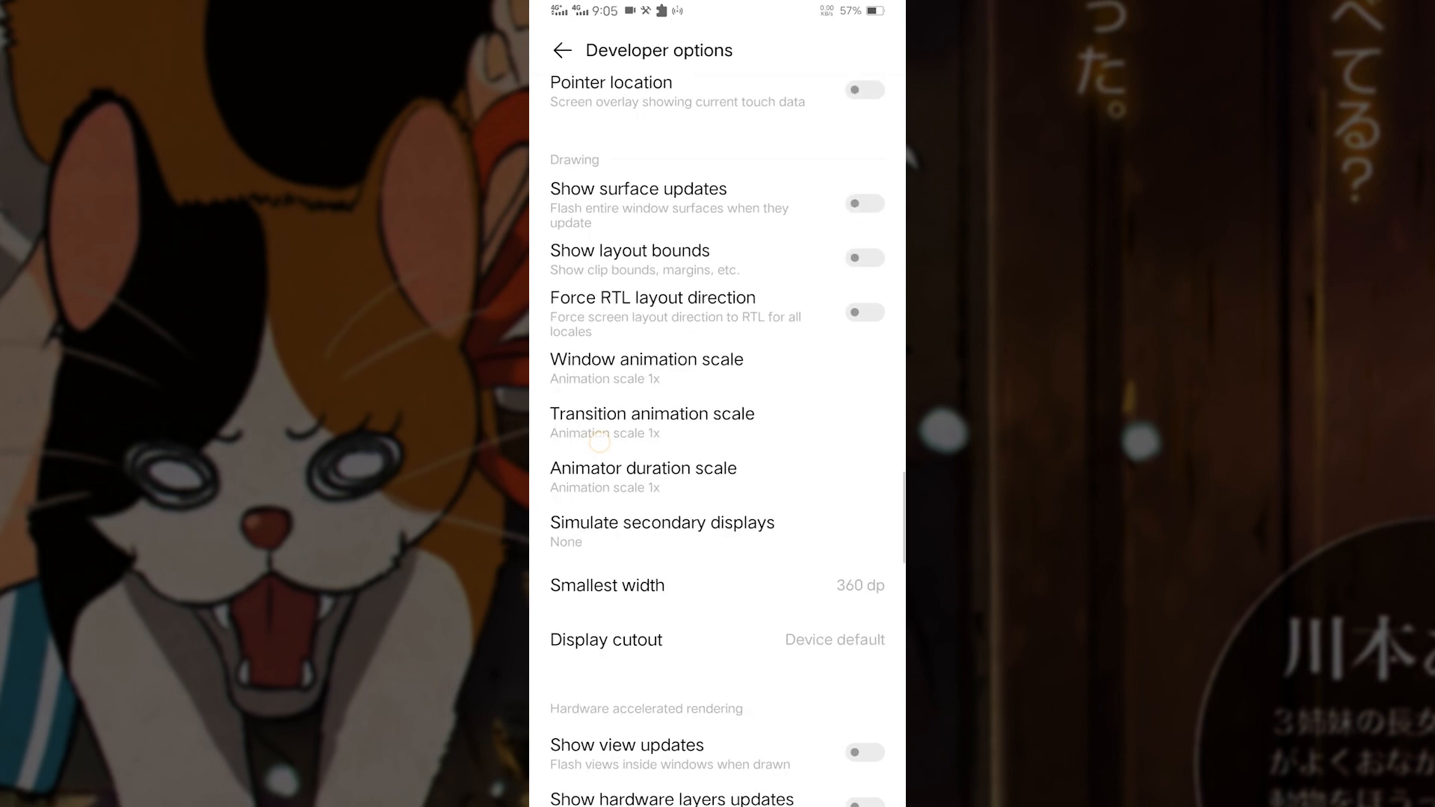
Set Transition and Animator duration scale to Animation off, then clear all recent apps to land on the home screen.
click(651, 414)
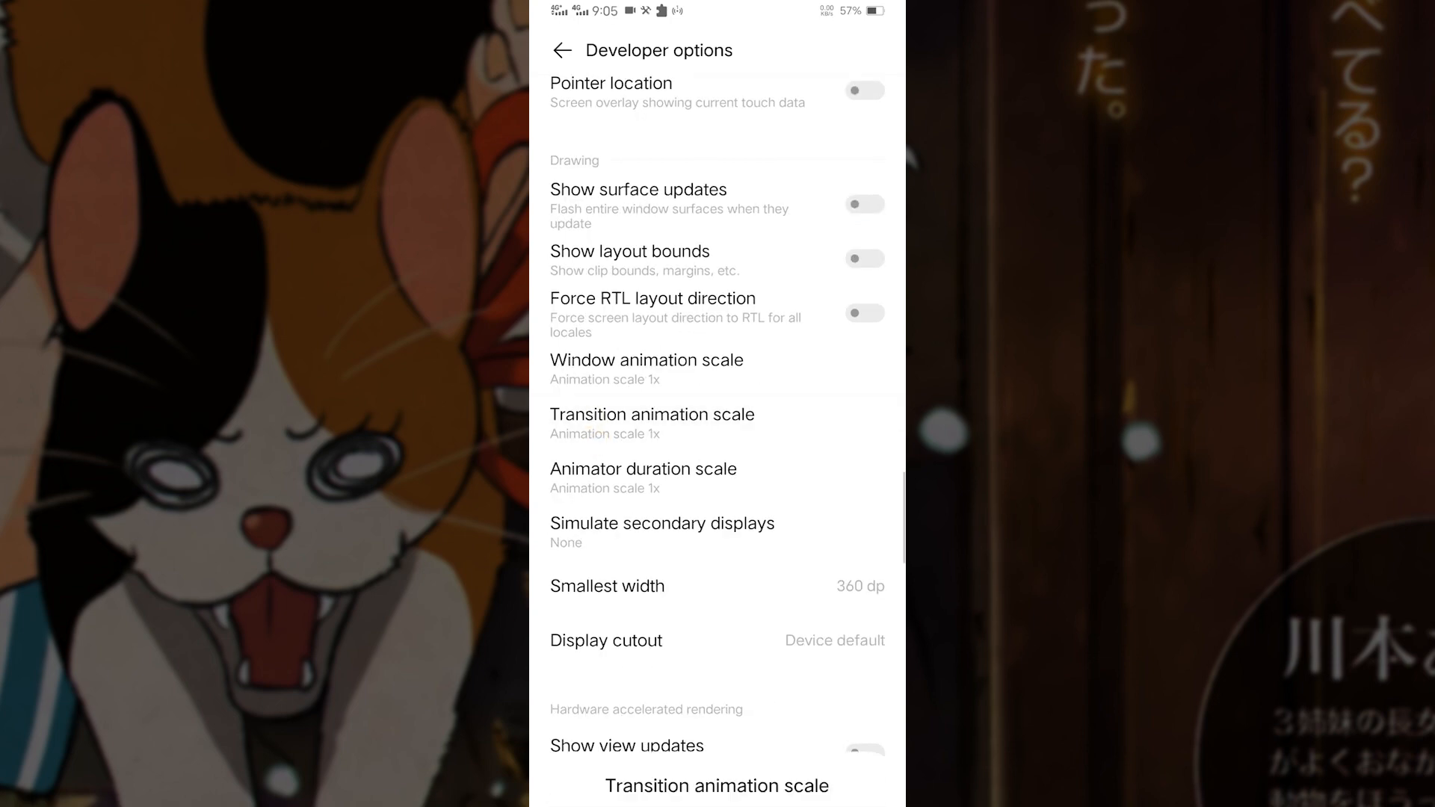
click(646, 358)
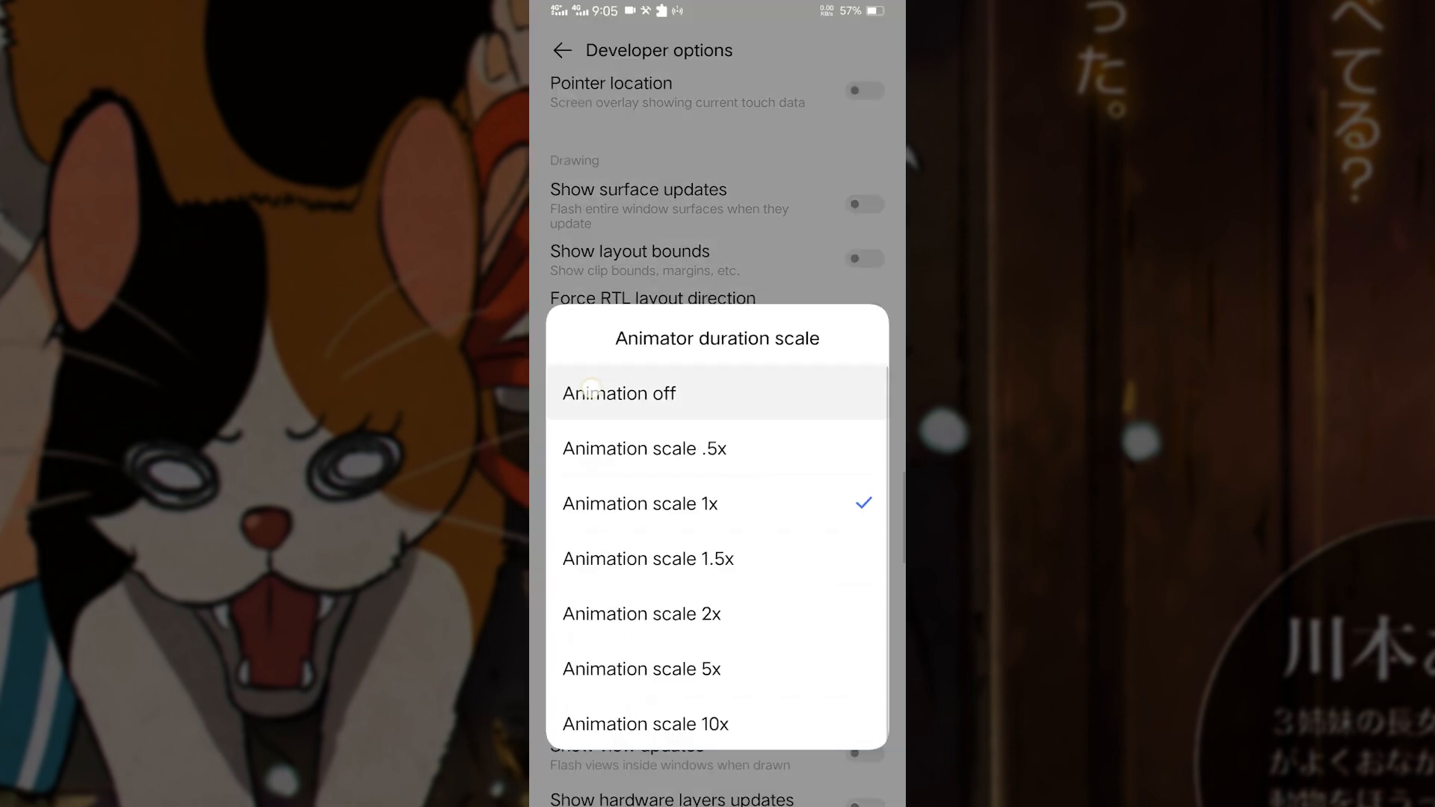
click(618, 393)
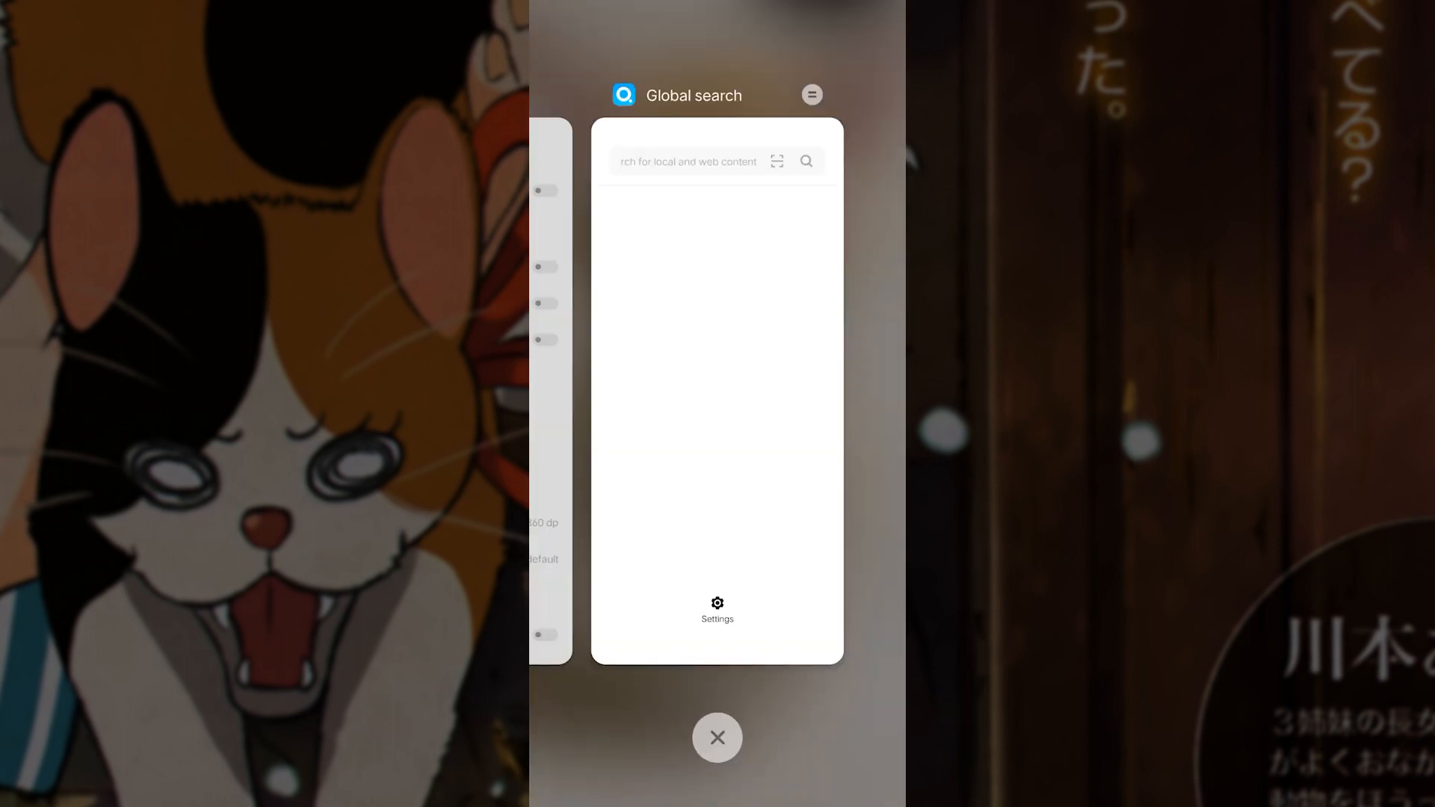
click(717, 737)
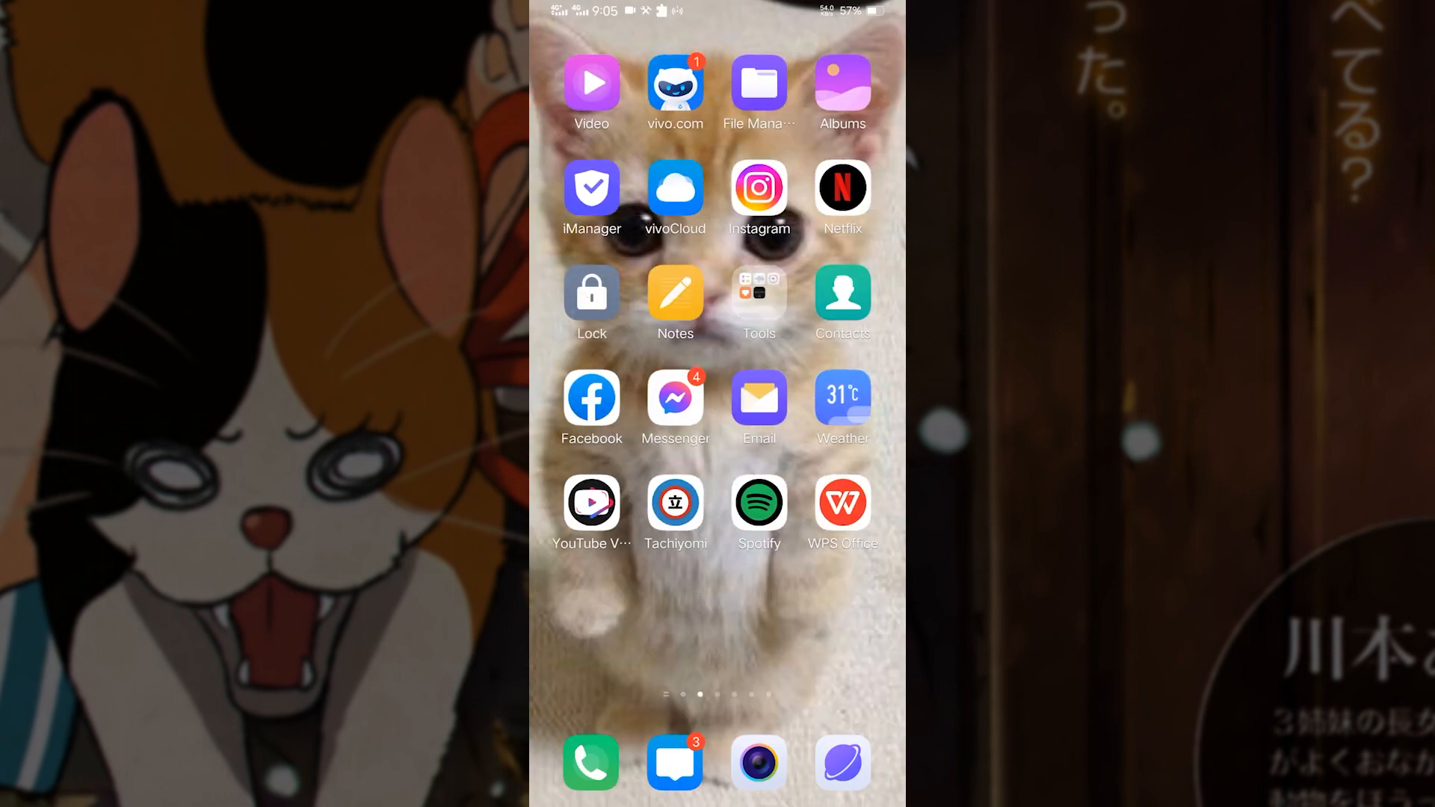